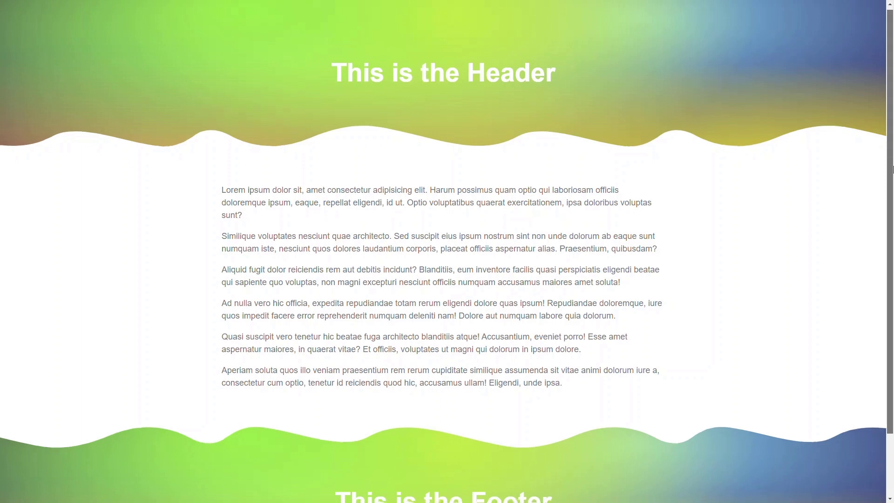
Step: Scroll down through the wavy header and footer banner demo page
scroll(down, 3)
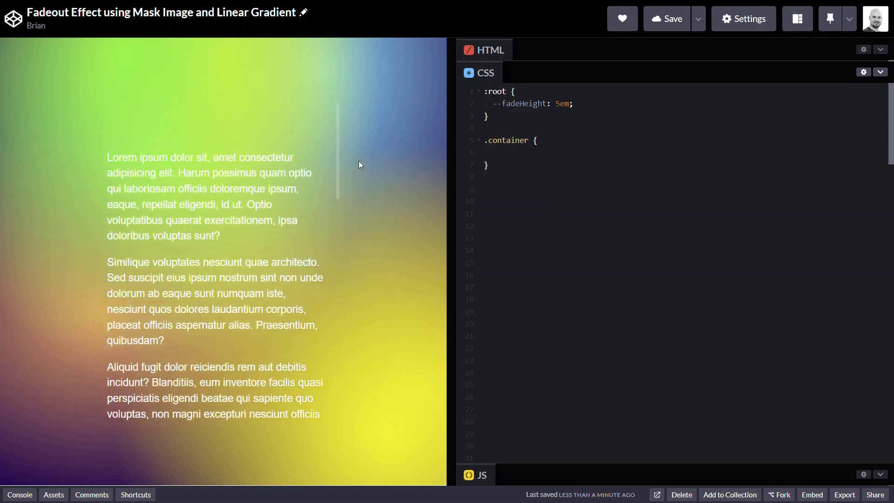
mouse_move(398, 152)
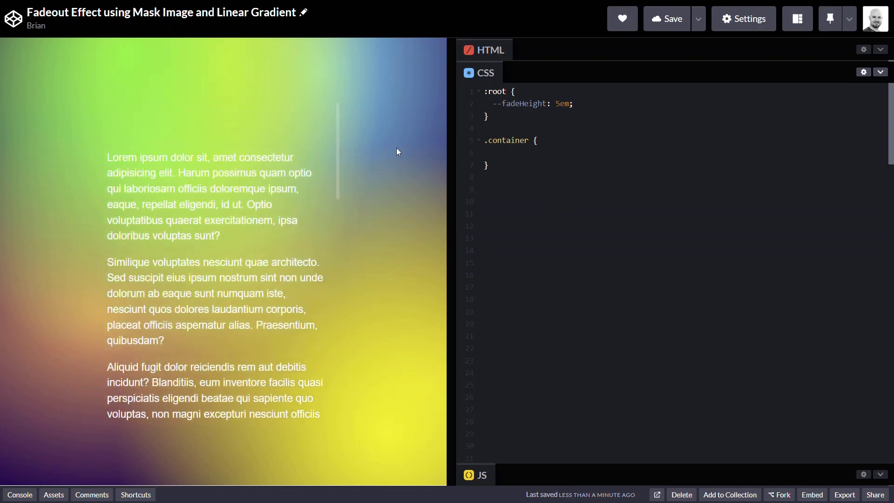
scroll(down, 3)
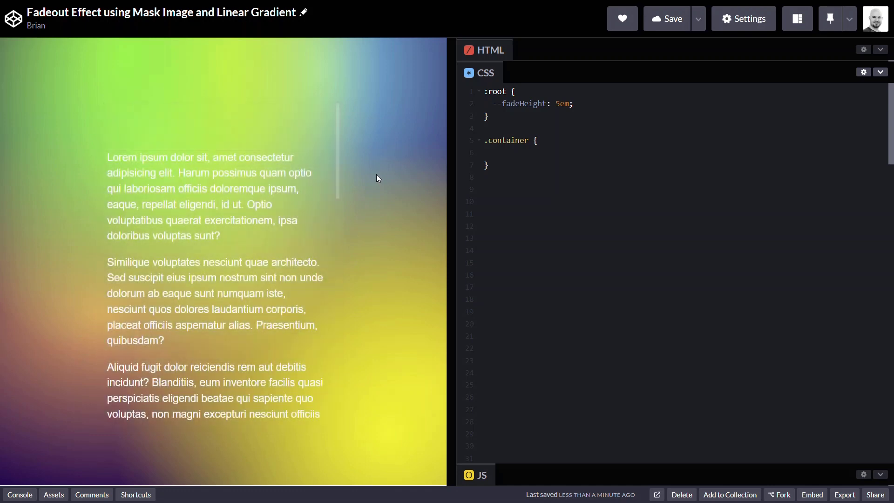
Step: Add mask-image: linear-gradient(to bottom, black, black calc(100% - var(--fadeHeight)), transparent) to .container
text(mask-image:)
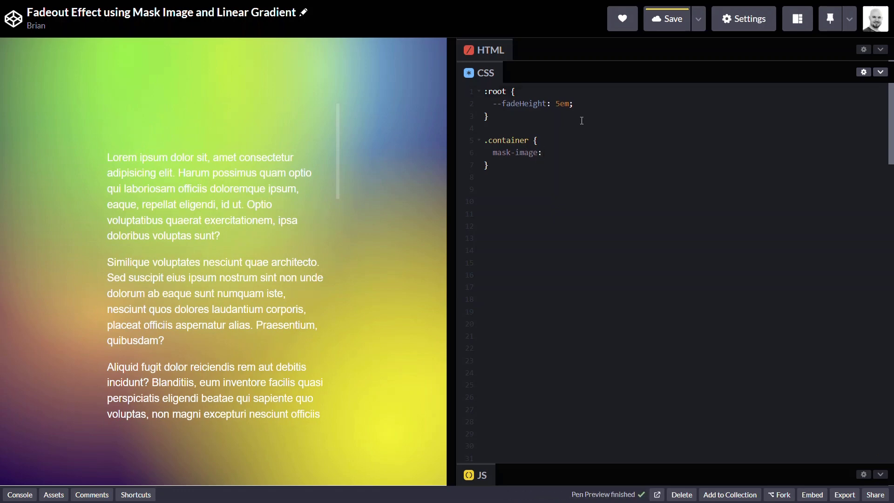
text(linear)
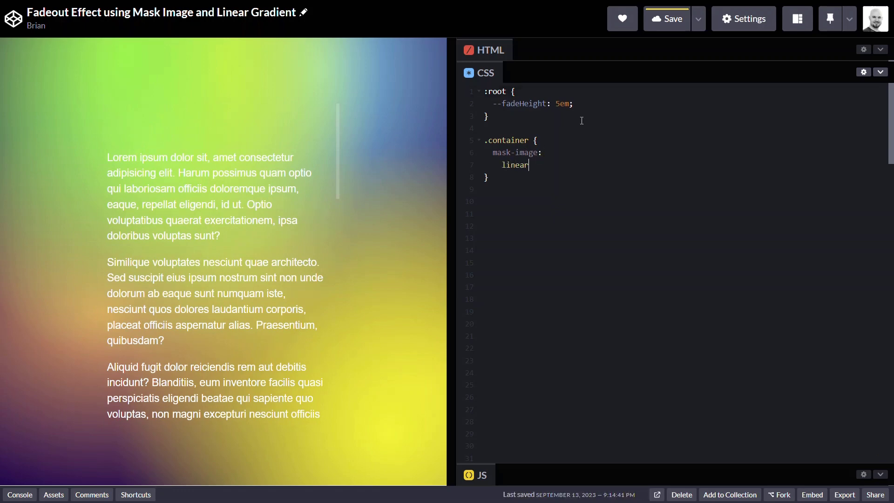
text(-gradient)
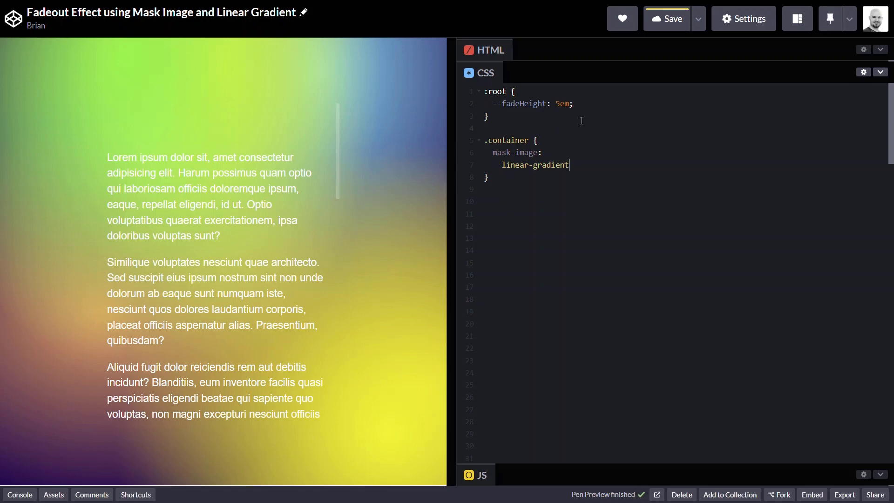
text(()
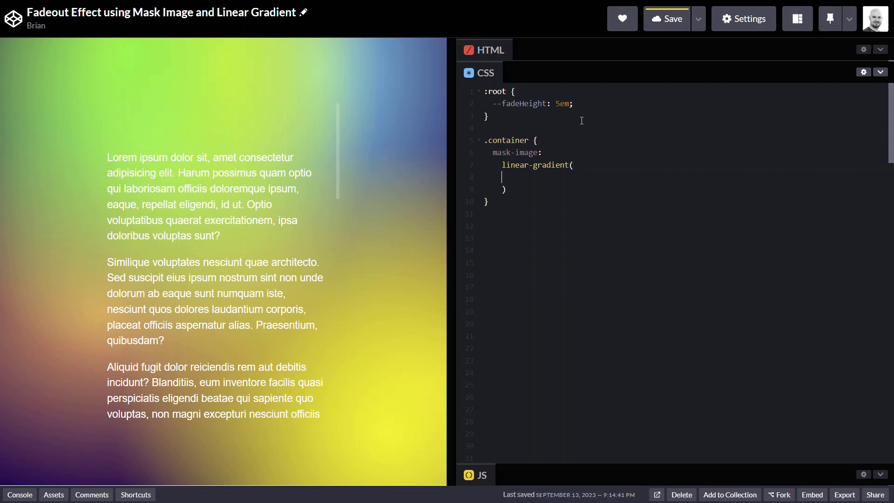
text(to b)
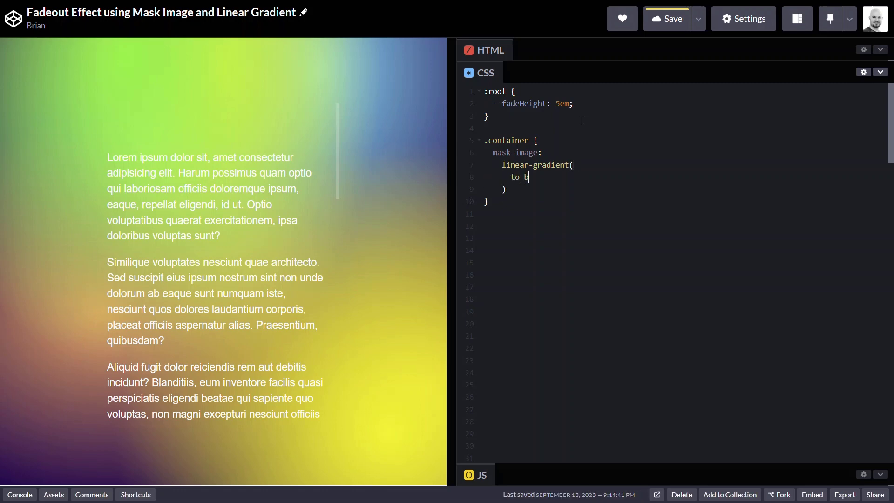
text(ottom,)
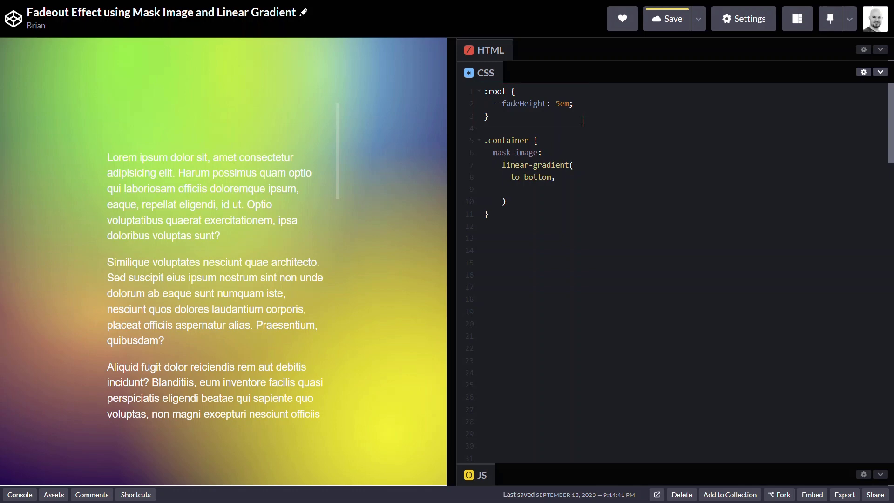
text(black,)
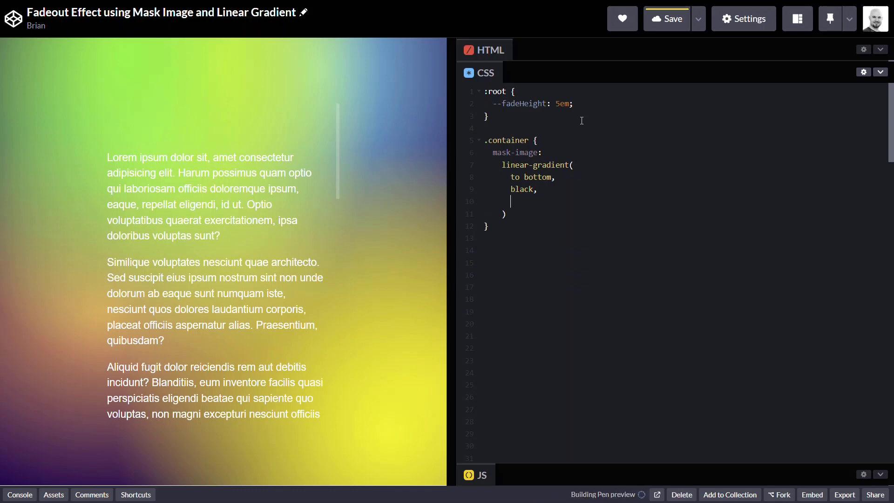
click(666, 18)
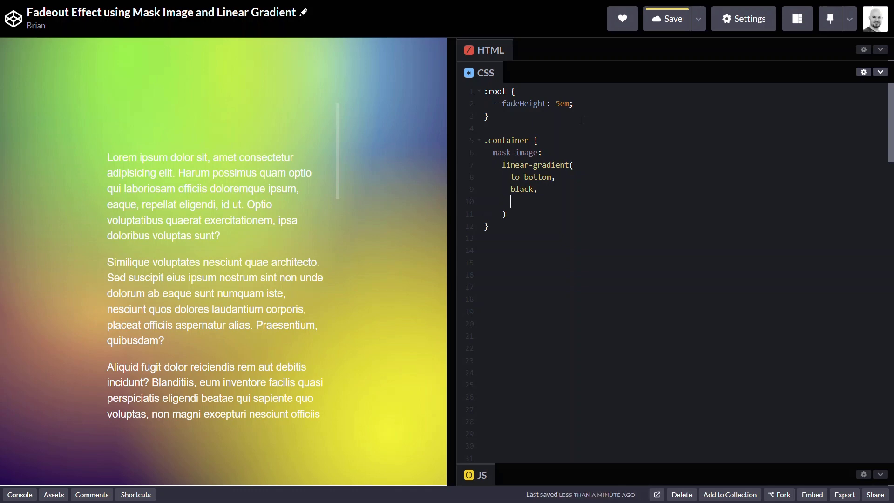
text(black calc(100% - var()
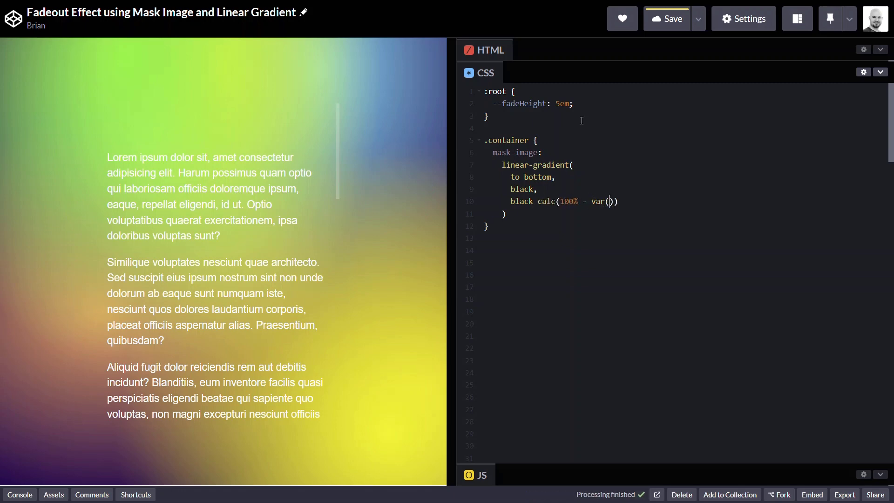
text(--fadeHeight)
text(tr)
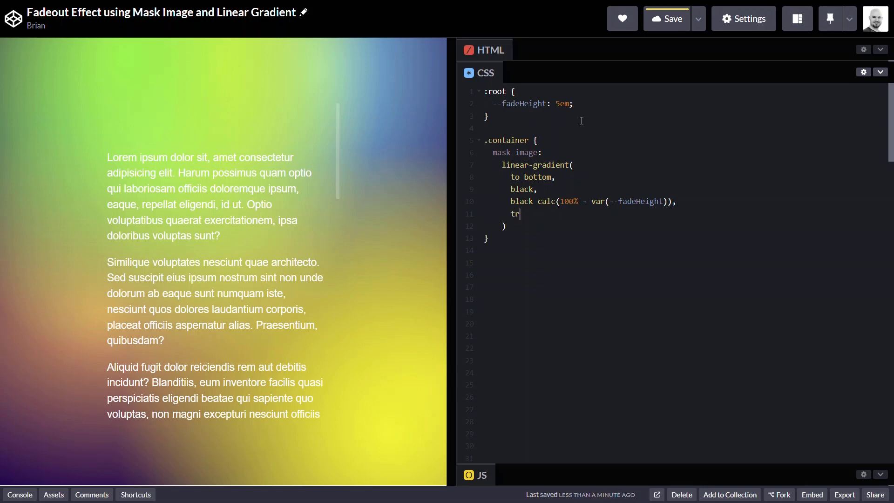
text(ansparent)
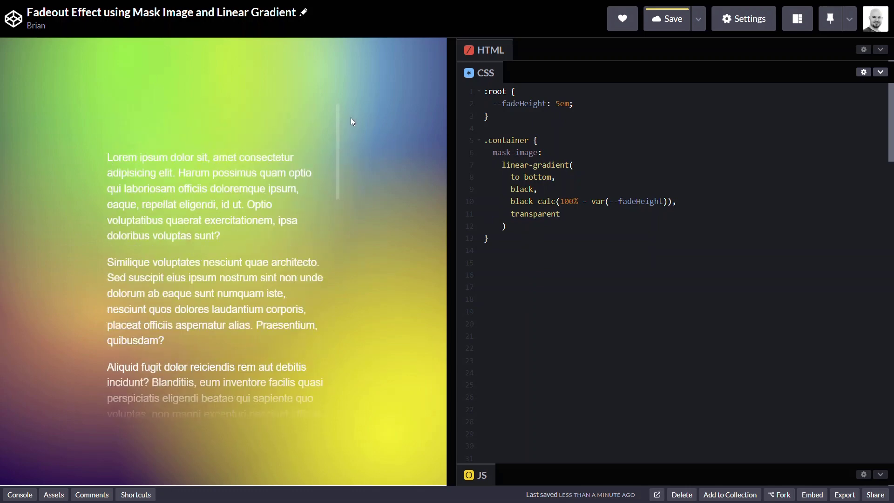
click(560, 214)
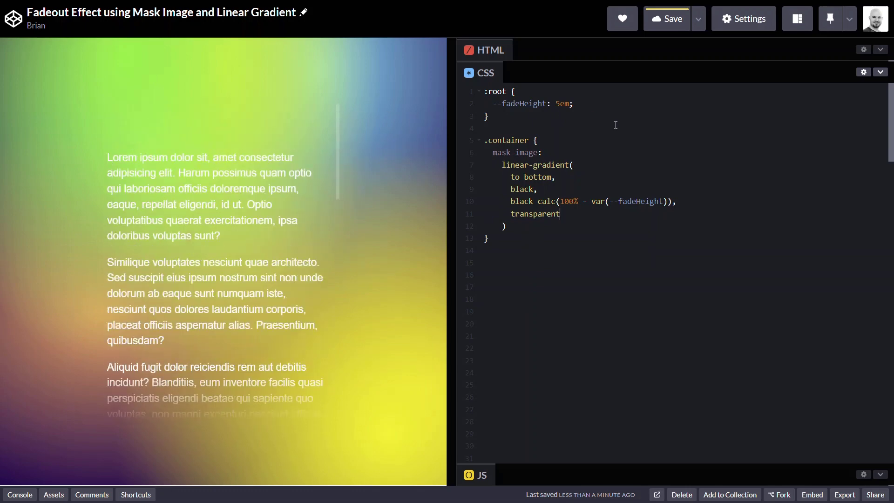
Step: Insert a to-top linear-gradient with black, black calc(100% - var(--fadeHeight)), transparent before the existing one
text(linear-gradient()
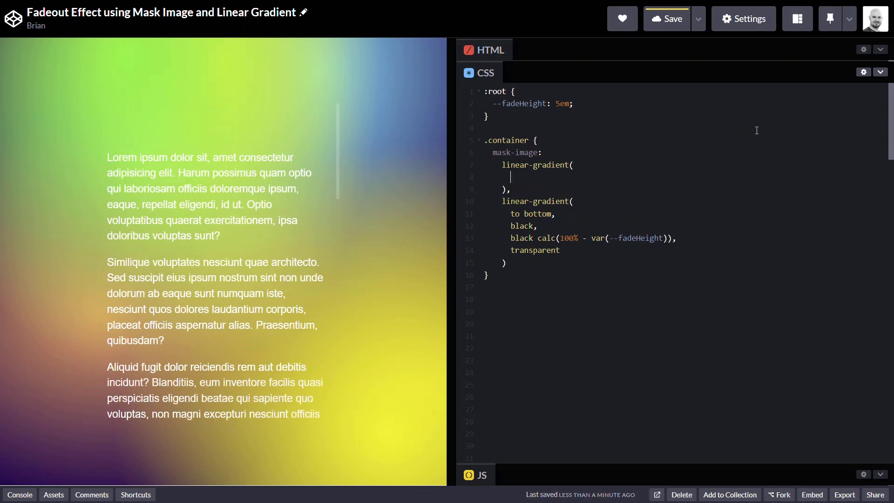
text(to)
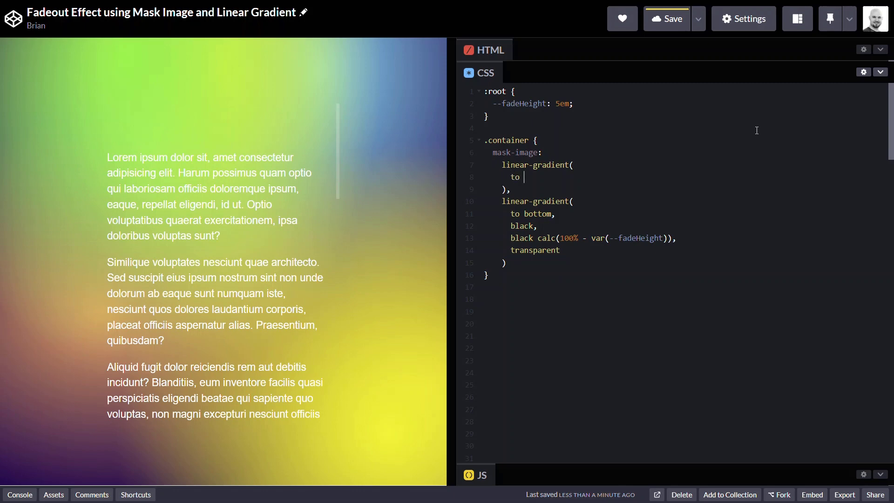
text(top)
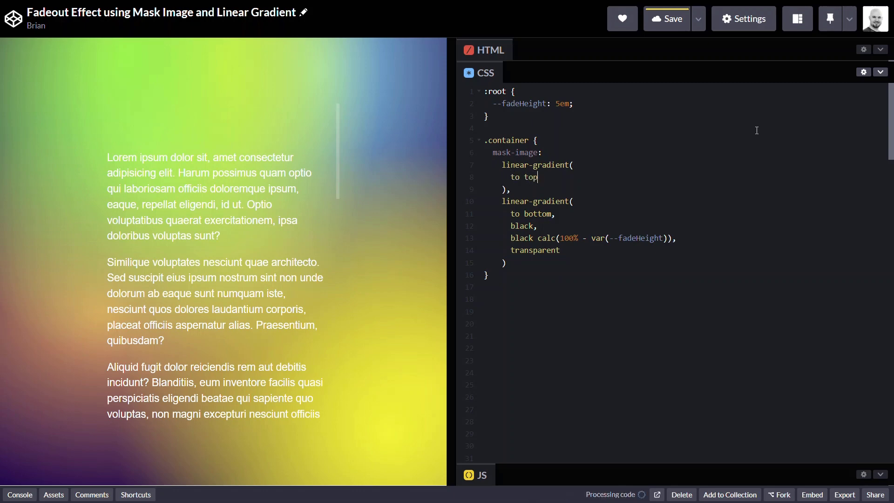
text(,)
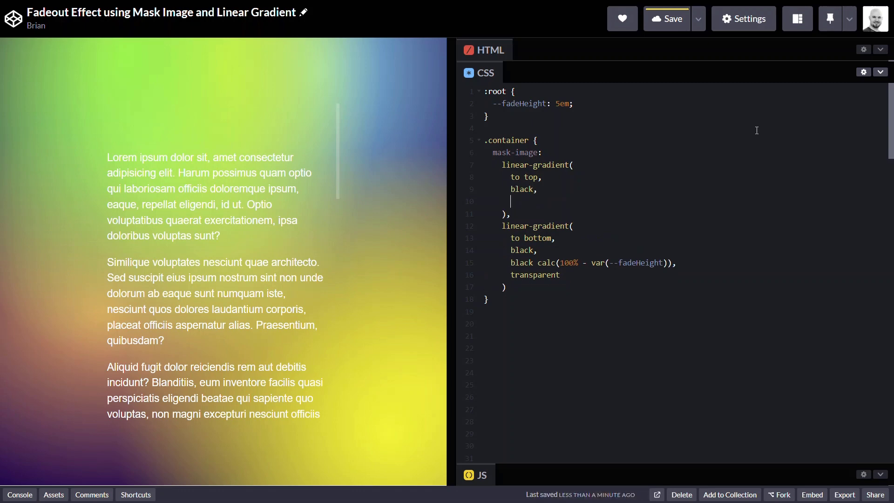
text(black)
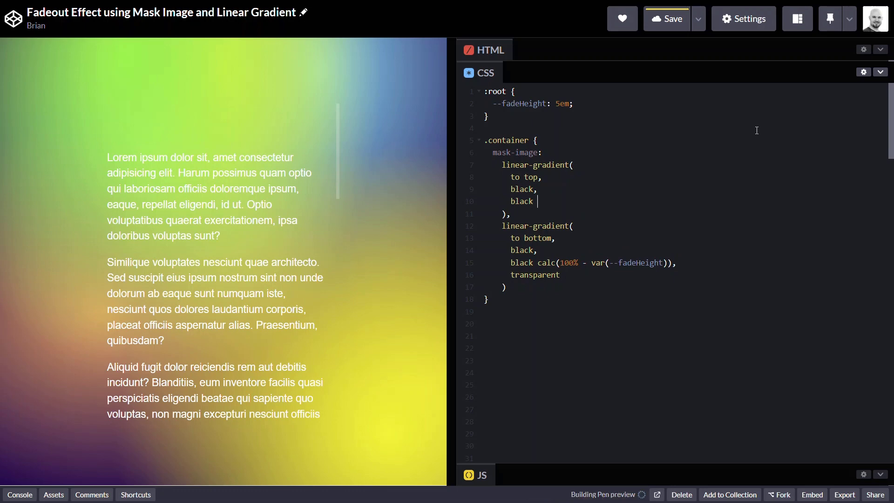
text(calc(100% - var(--fadeHeight)),)
text(transparent)
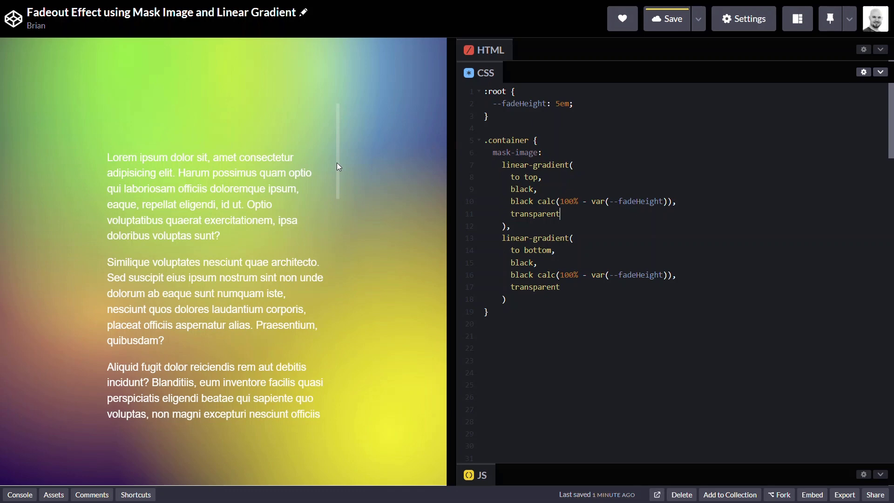
Step: Give both gradients a transparent start stop at var(--fadeHeight) so the text fades at top and bottom
scroll(down, 3)
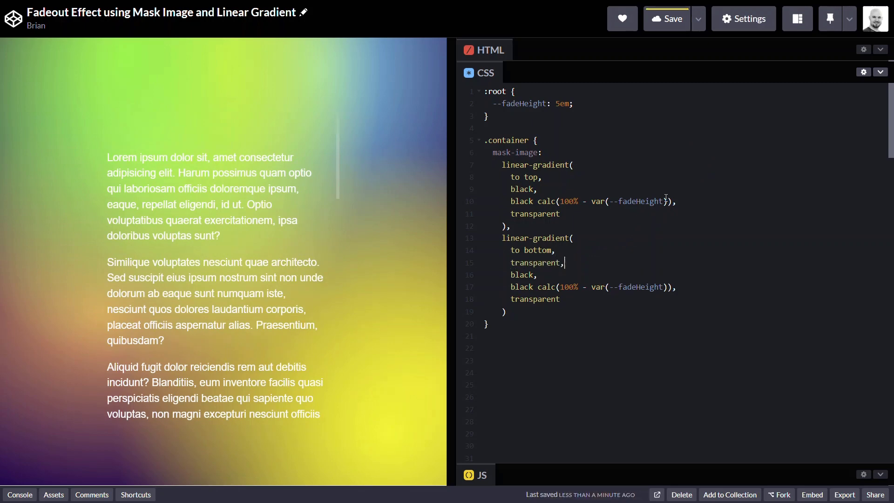
text(transparent var(),)
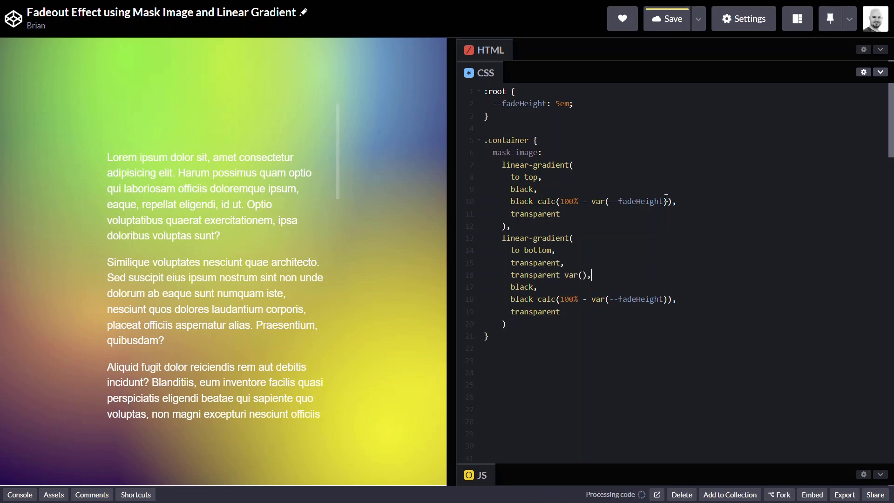
text(--fadeHeight)
text(transparent)
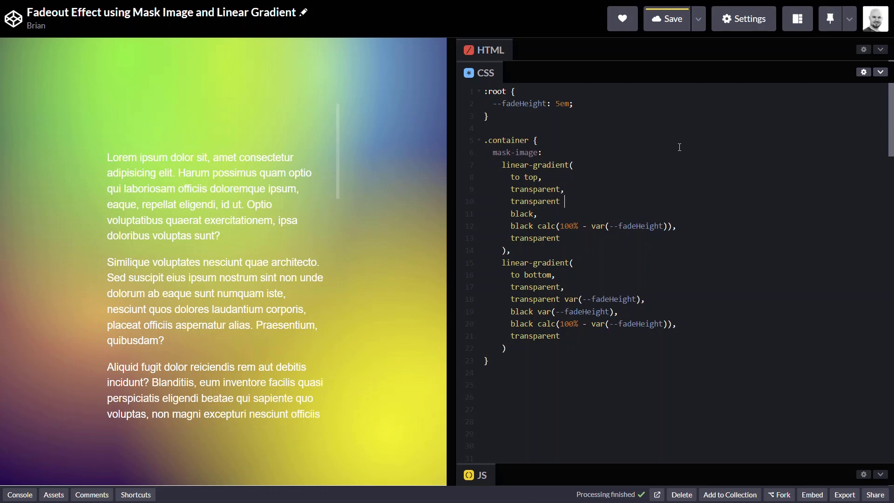
text(var(--fadeHeight),)
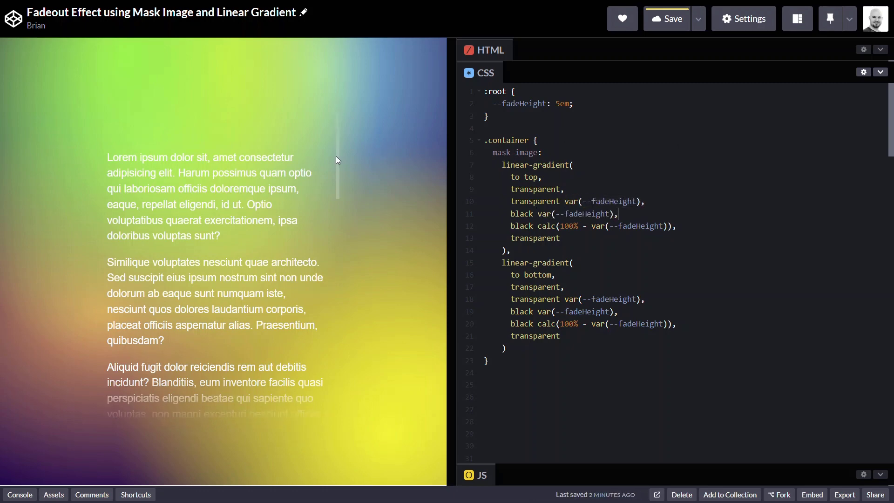
Step: Duplicate the mask-image declaration as a -webkit-mask-image prefixed version
scroll(down, 3)
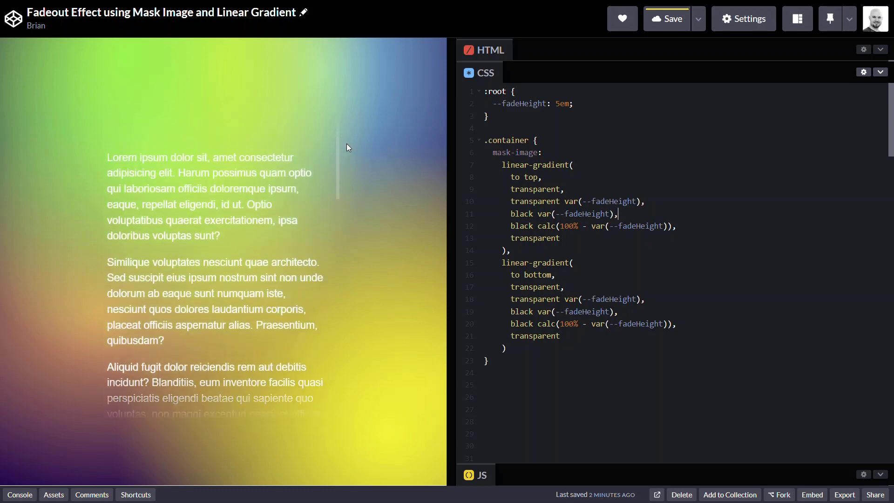
scroll(down, 3)
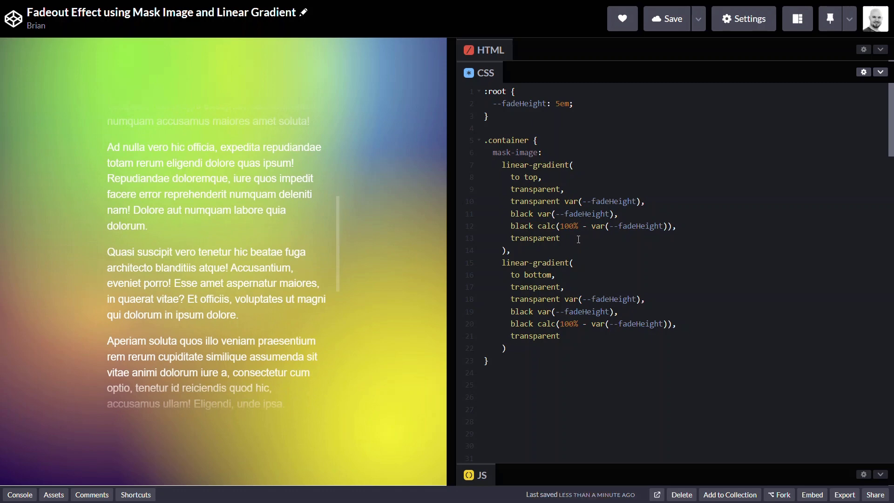
text(-webkit-)
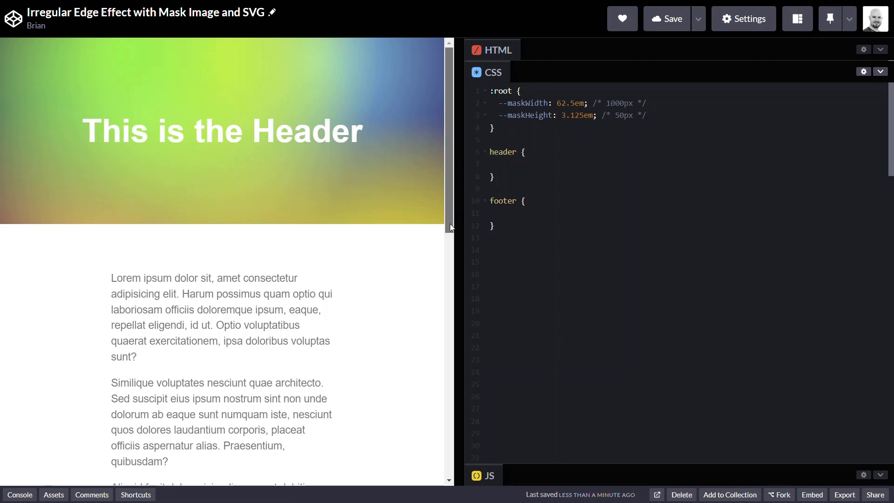
Step: Scroll the irregular-edge pen's CSS and begin a mask declaration inside the header rule
scroll(down, 3)
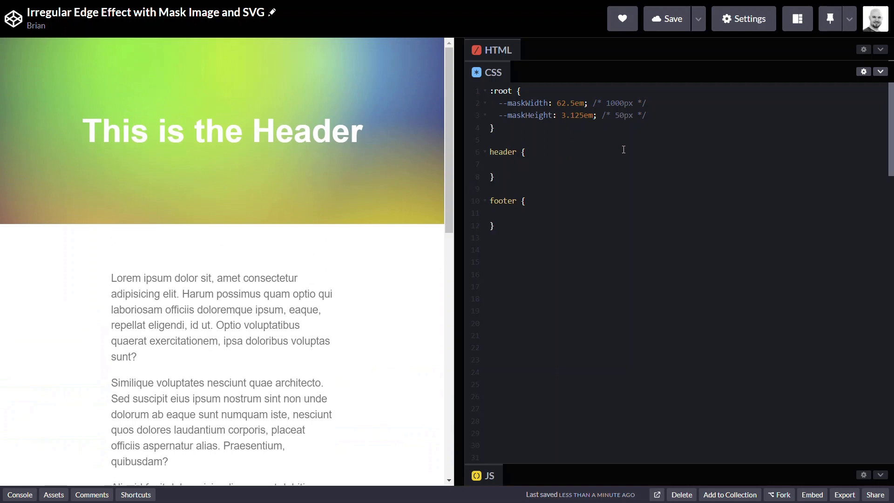
text(m)
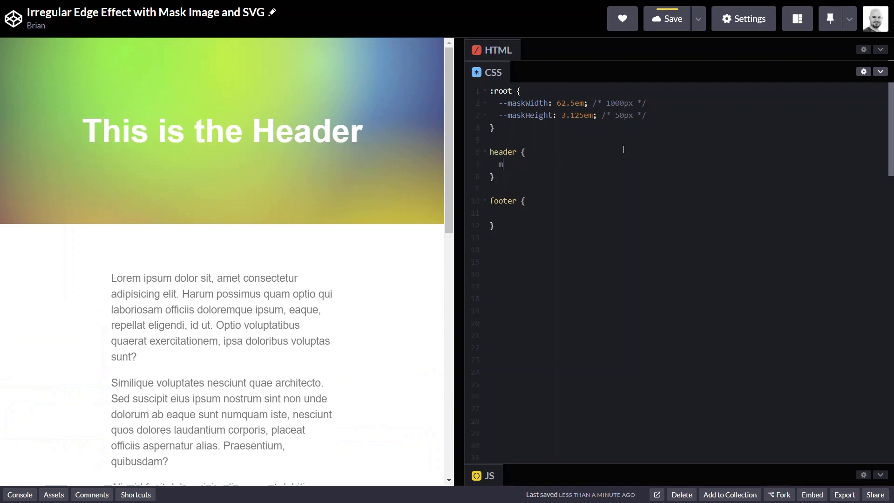
Step: Give the header mask-image url(...) with the wavy SVG and mask-size var(--maskWidth) var(--maskHeight)
text(ask-image:)
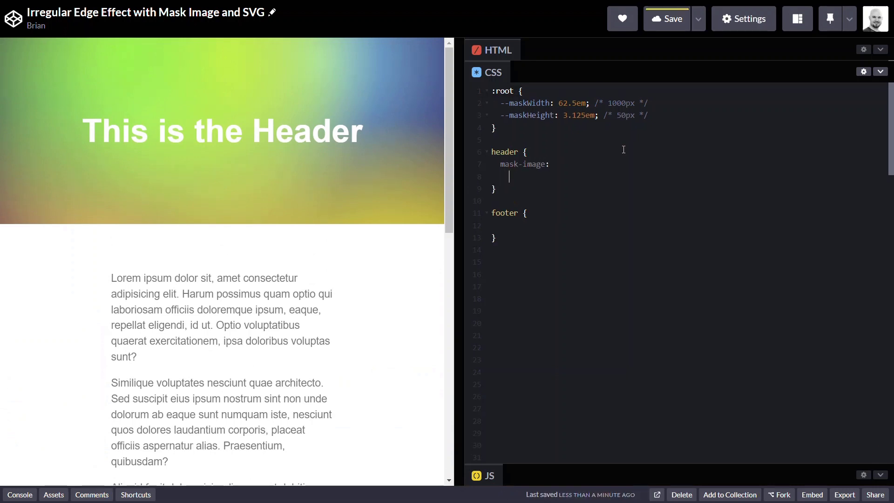
text(url())
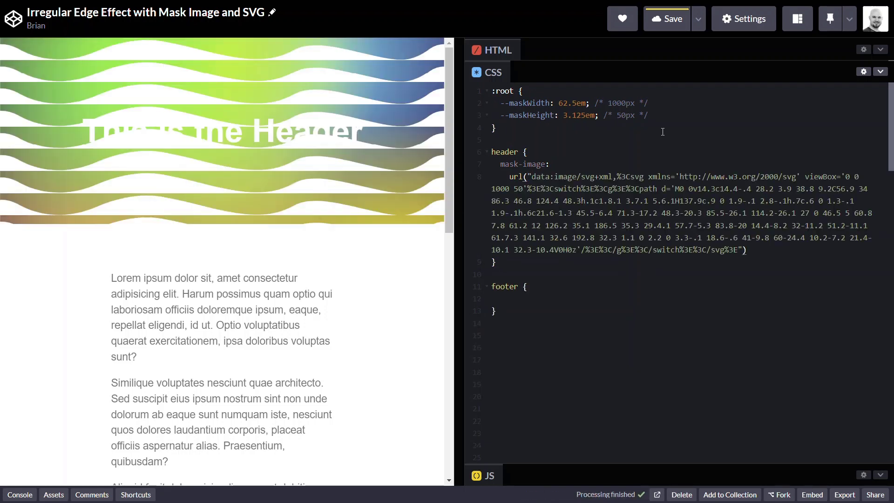
click(666, 19)
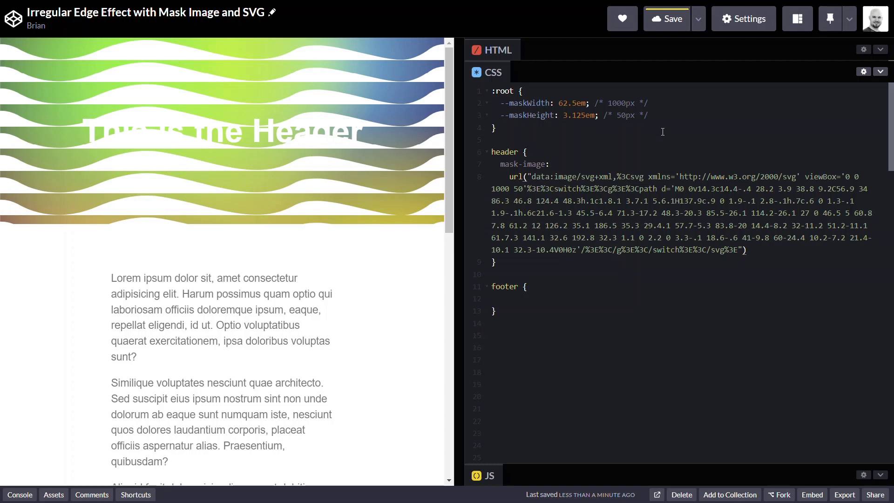
text(mask)
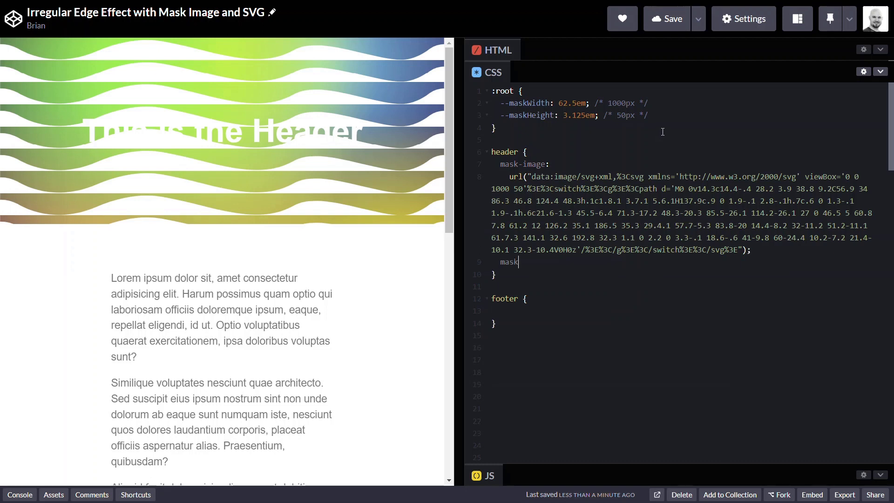
text(-size:)
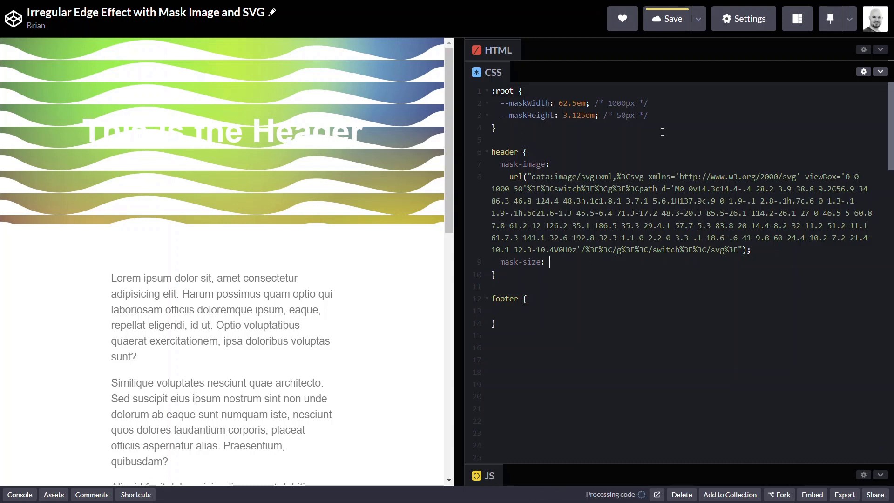
click(666, 19)
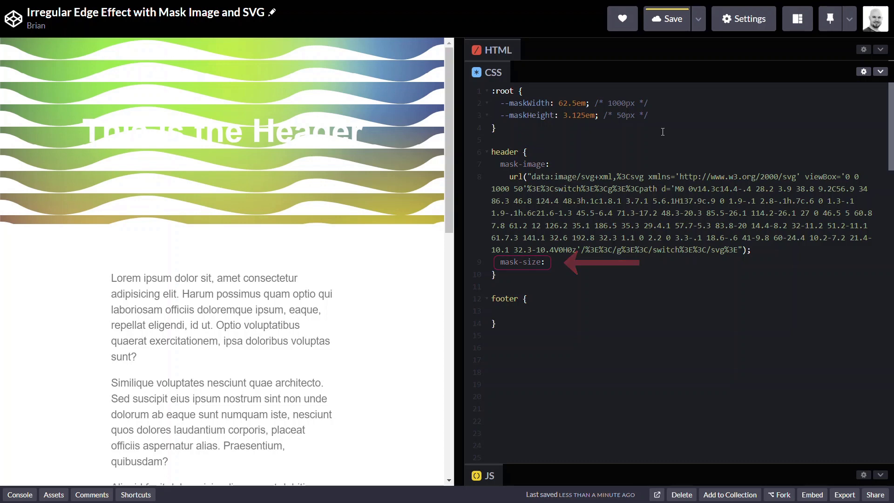
text(var)
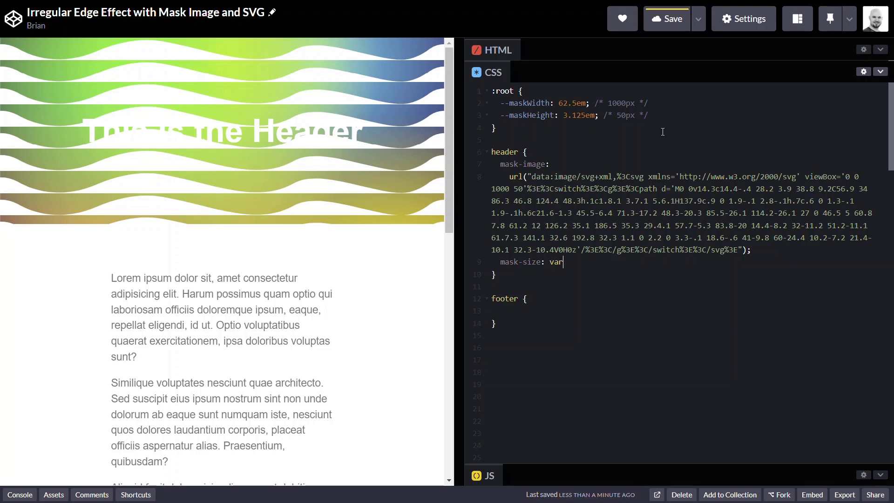
text((--maskWidth))
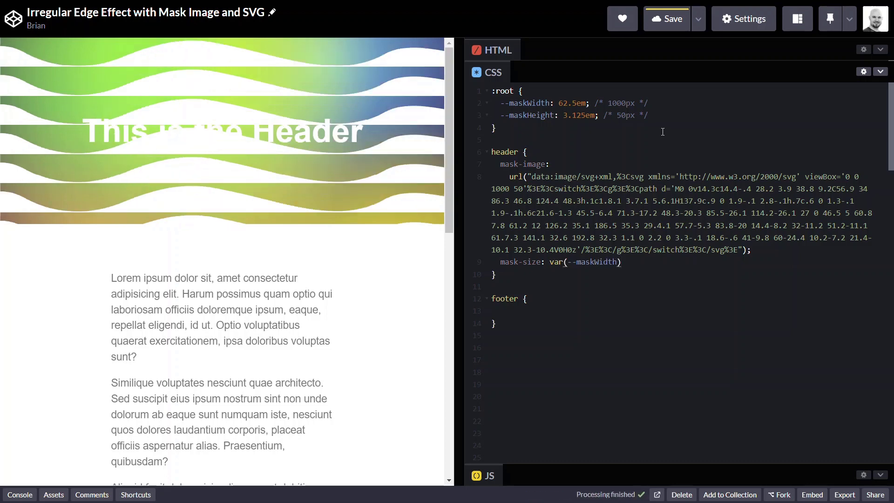
text(var(--mask)
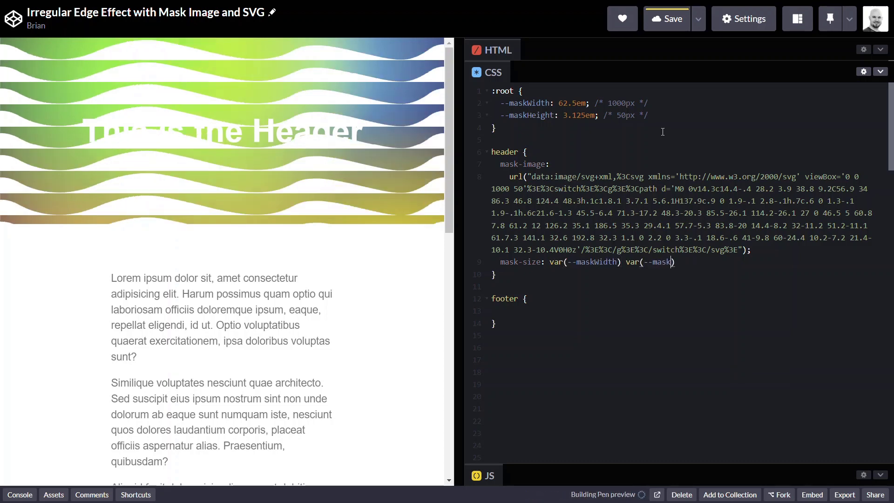
text(Height);)
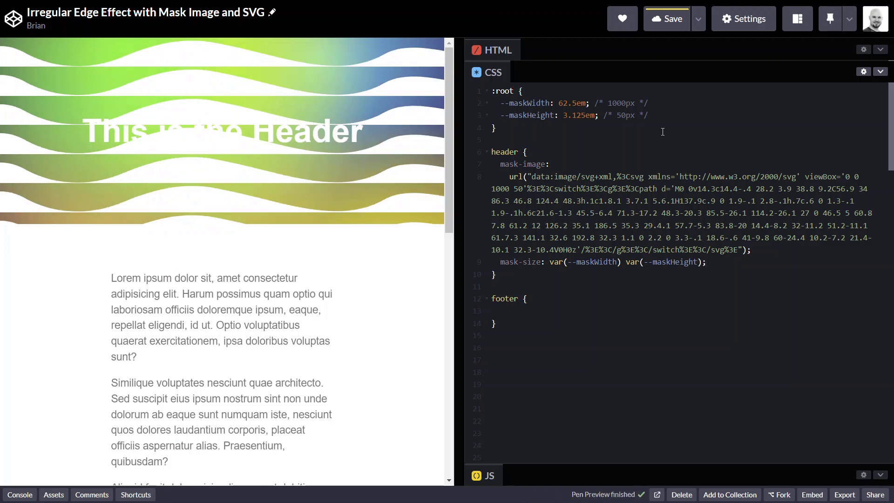
click(666, 19)
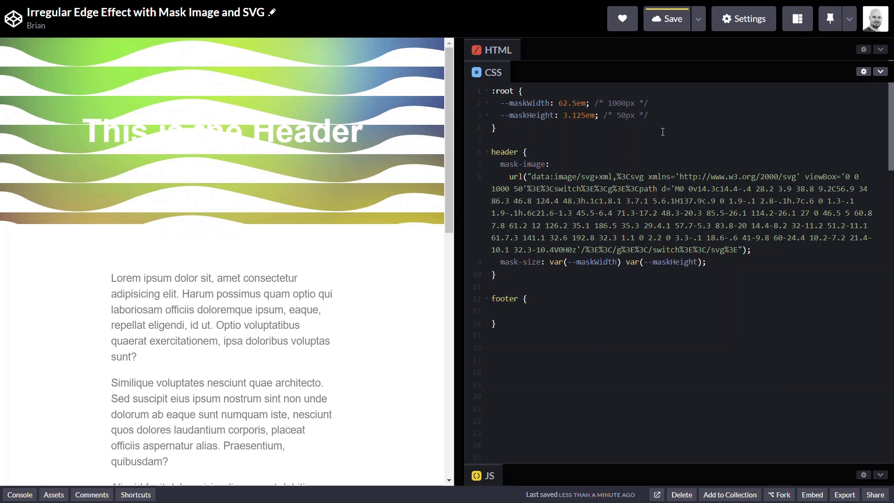
Step: Add mask-position: bottom center and mask-repeat: repeat-x to the header rule
text(ma)
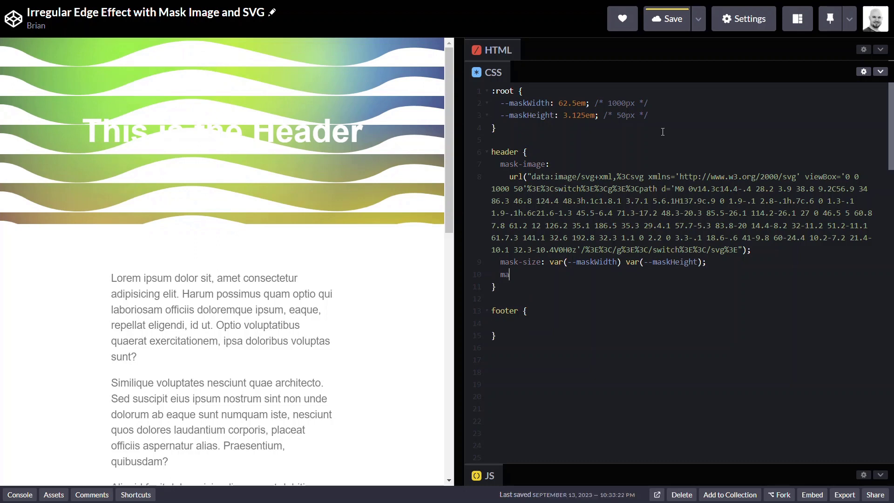
text(sk-position)
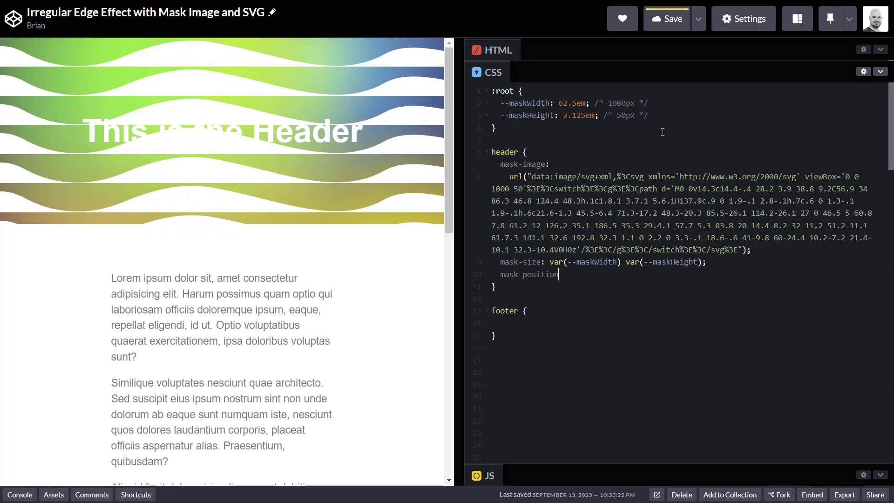
text(:)
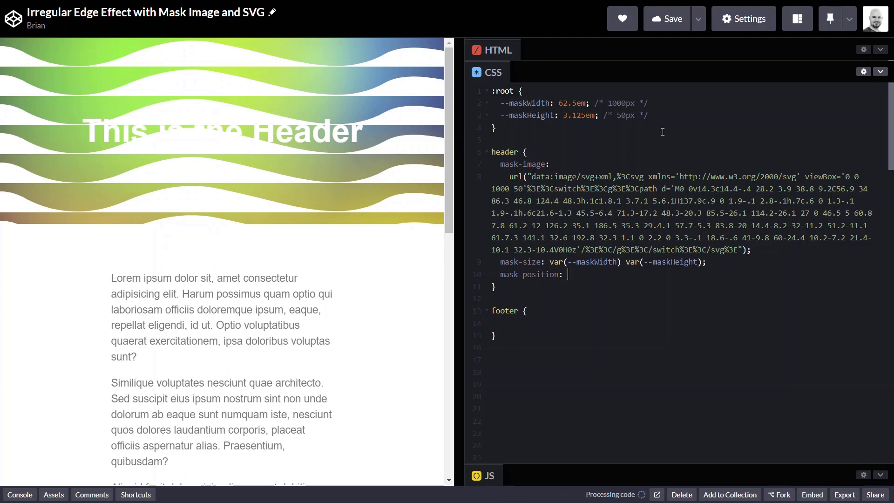
text(bottom c)
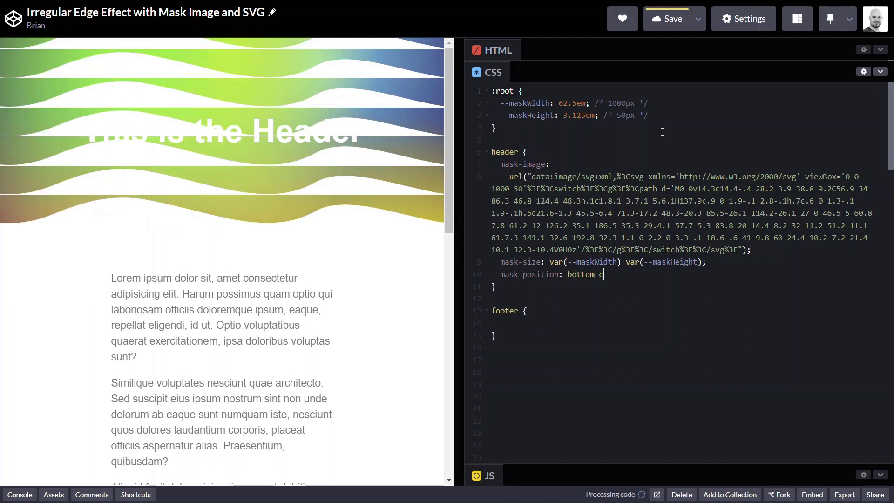
text(enter;)
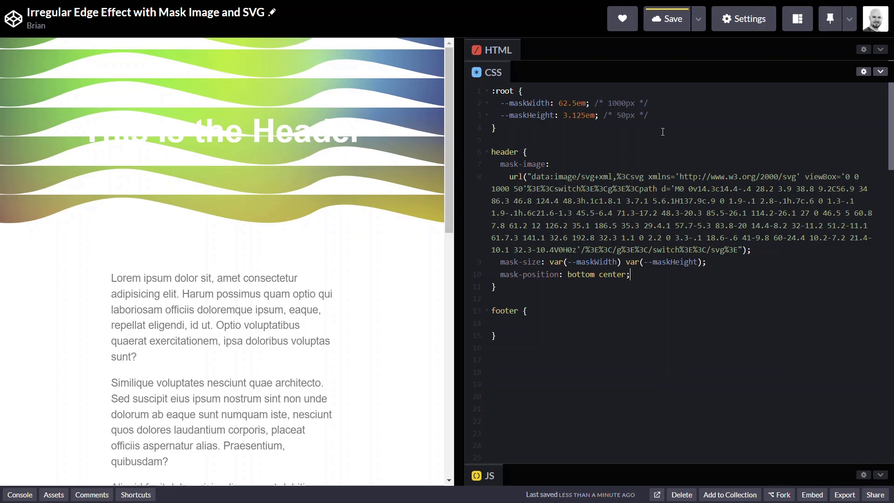
text(mask)
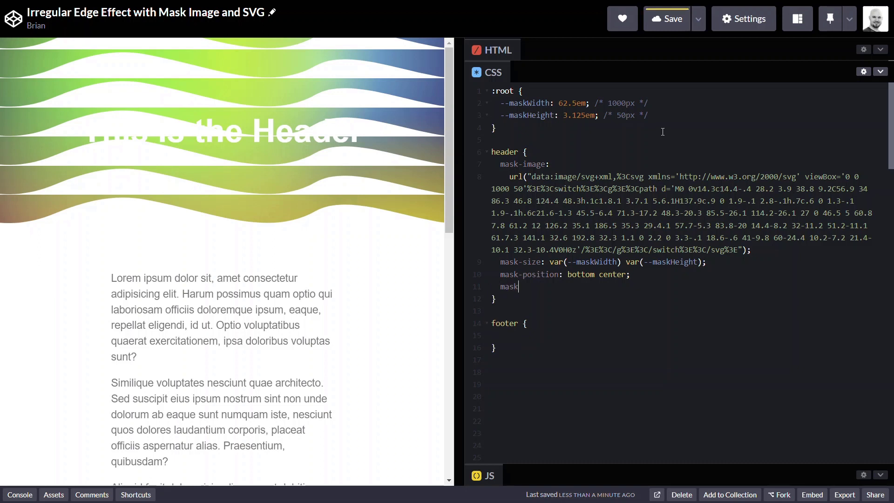
text(-repeat:)
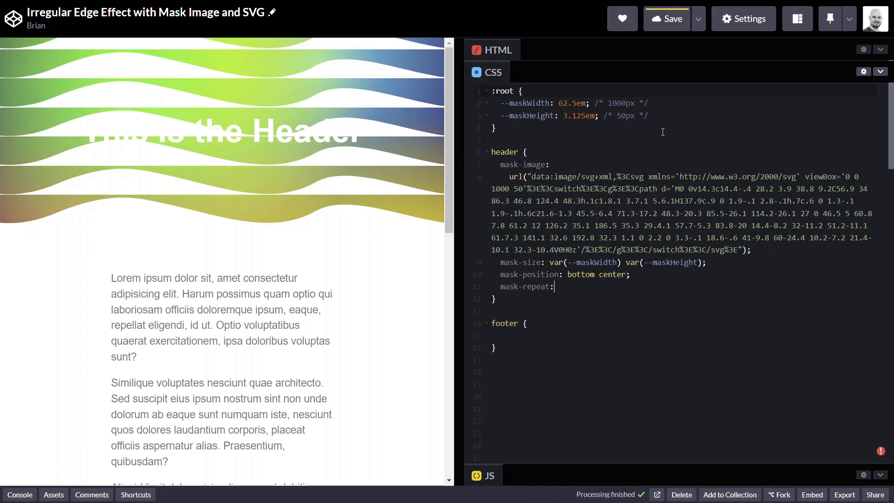
text(re)
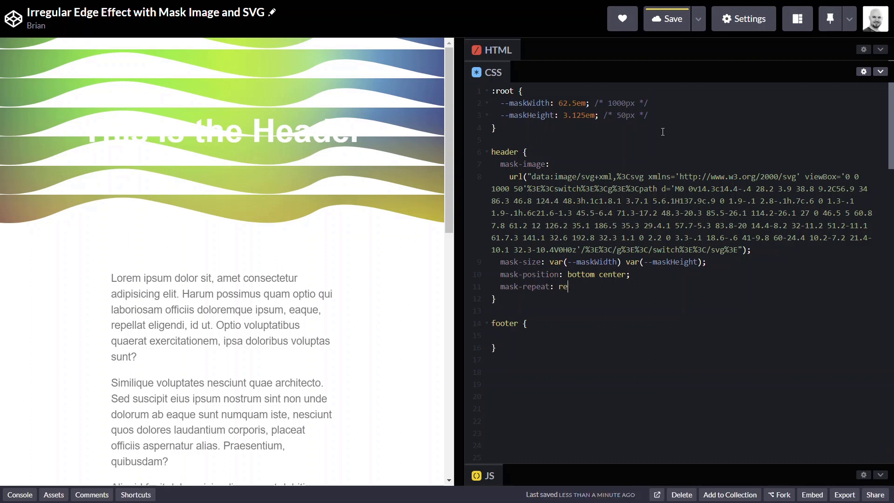
text(peat-x;)
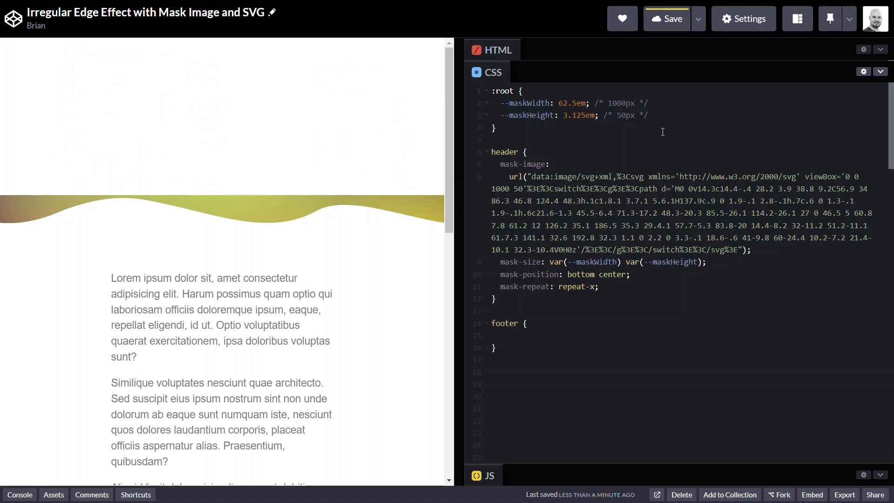
click(599, 286)
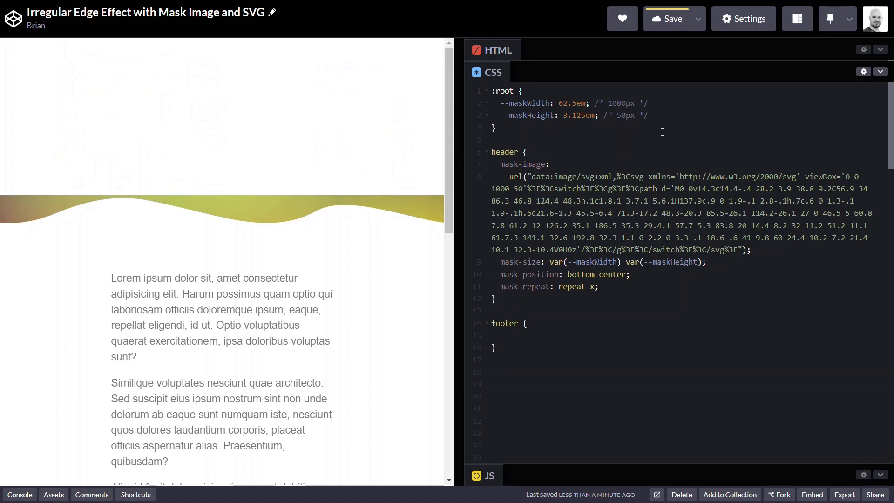
Step: Add a linear-gradient(black, black calc(100% - var(--maskHeight) + 0.5px), transparent calc(...), transparent) mask layer
text(linear-gradient()
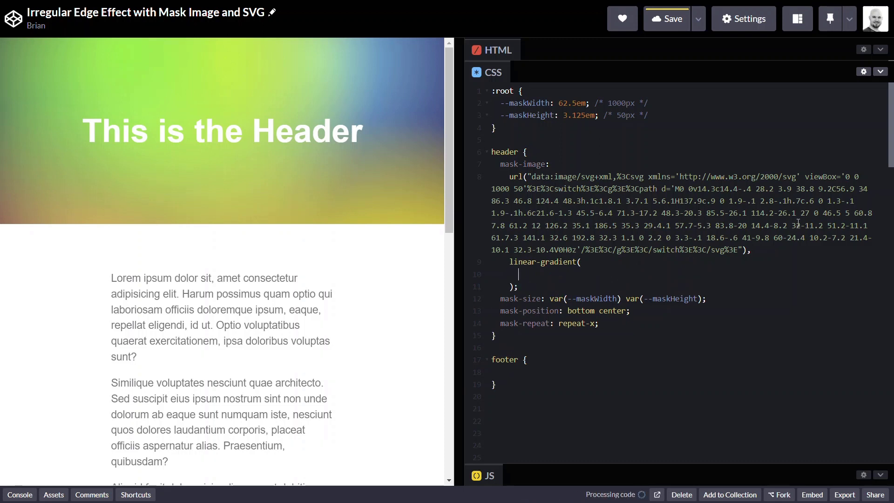
text(black,)
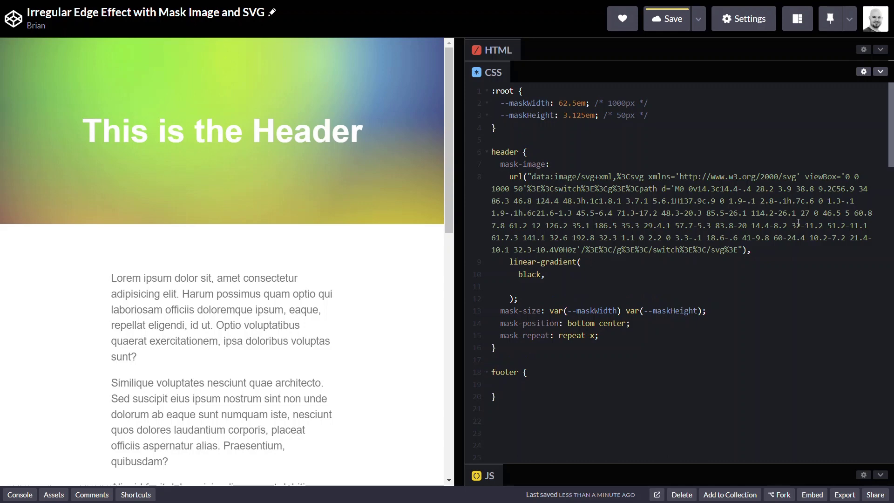
text(black ca)
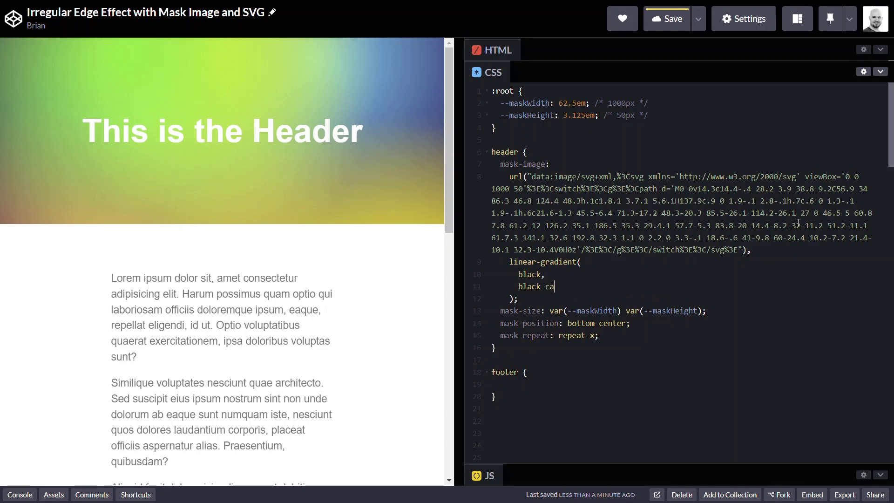
text(lc())
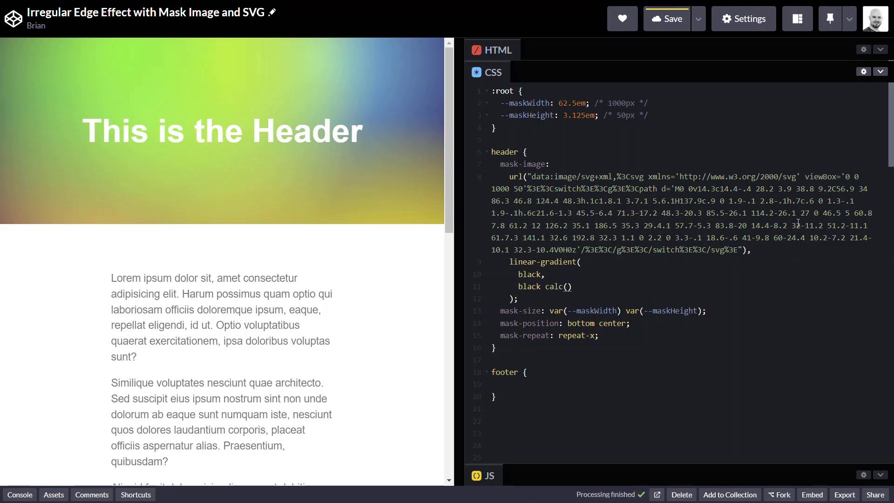
text(100%)
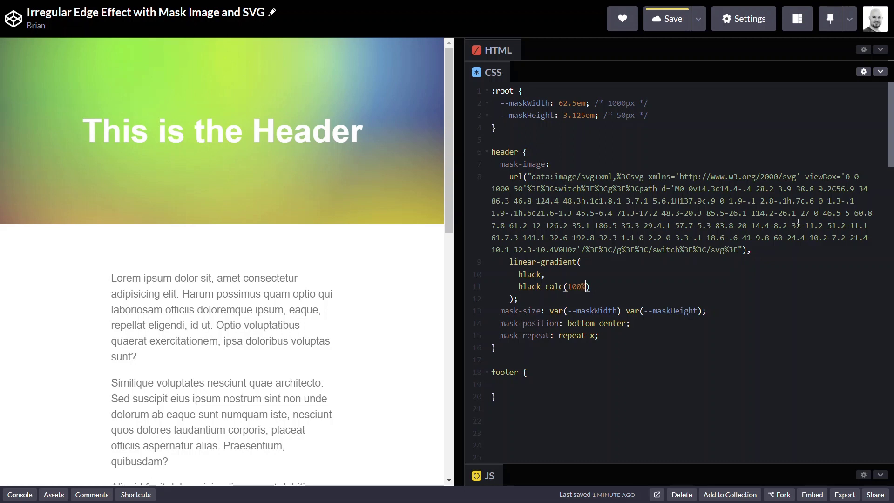
text(- var()
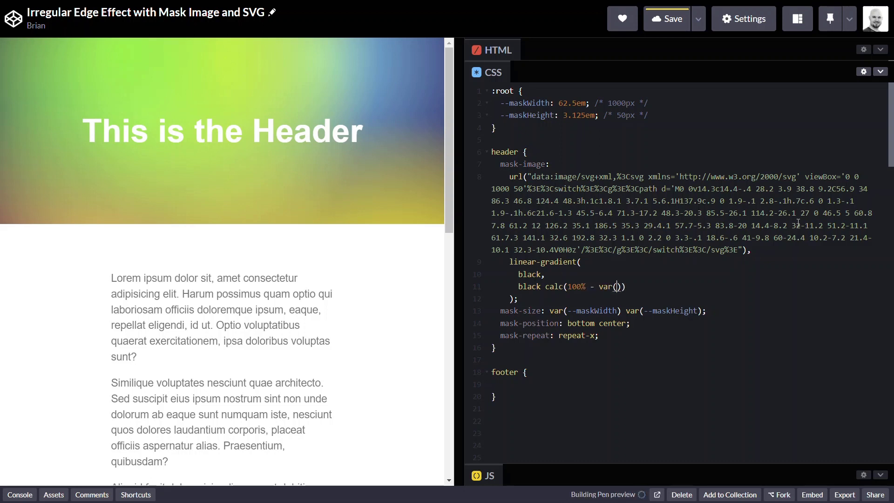
text(--maskHeight))
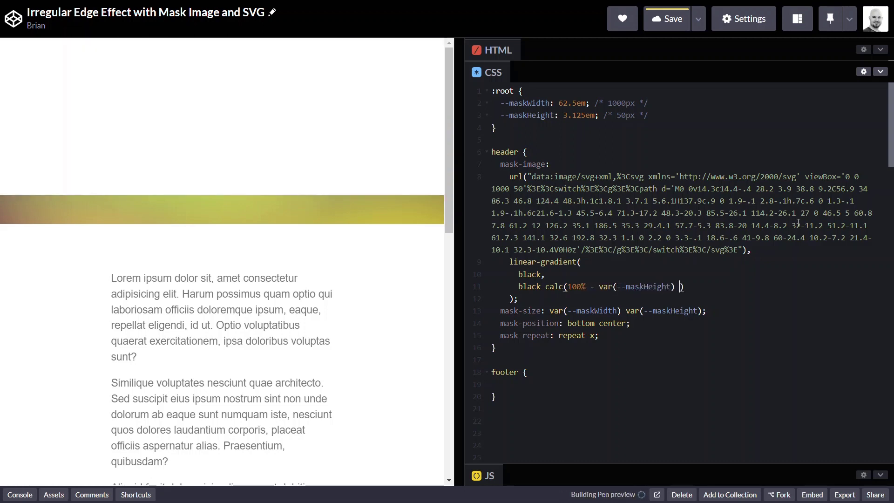
text(0)
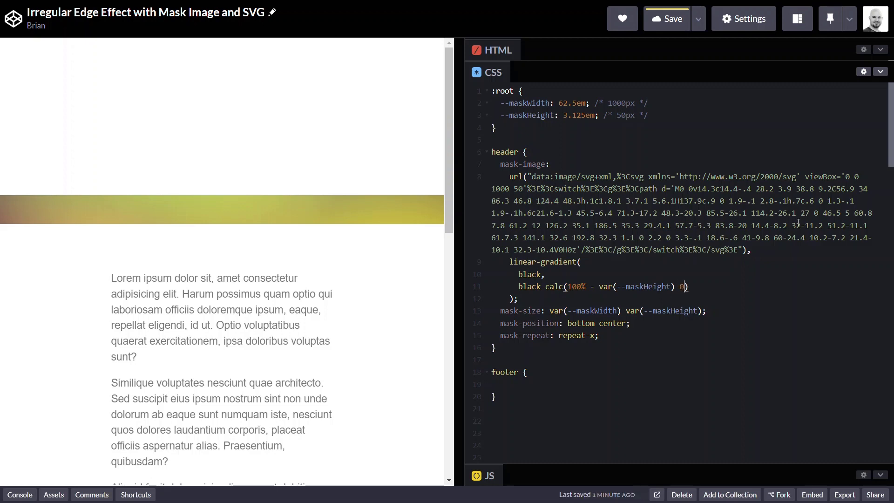
text(.5px)
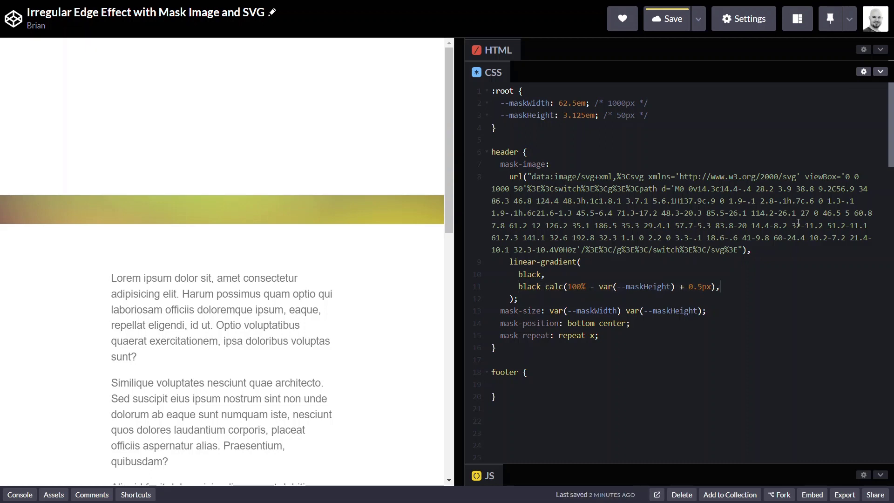
text(transparent)
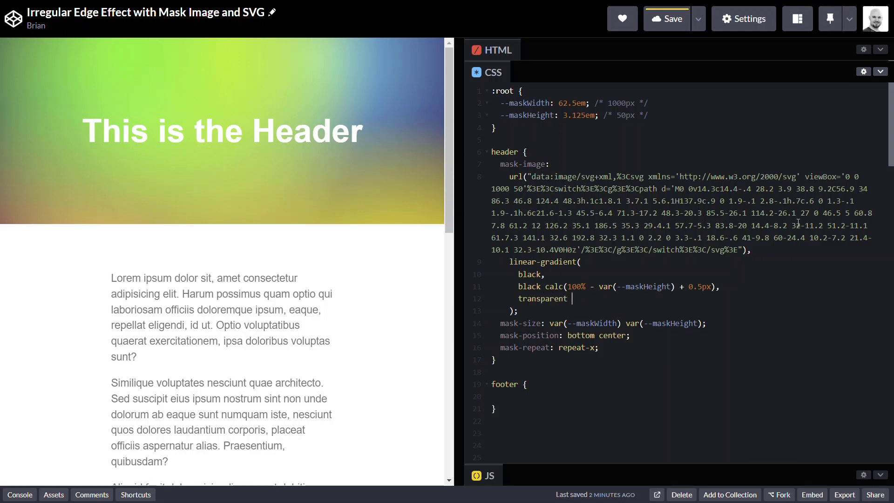
text(calc(100% - var(--maskHeight) + 0.5px),)
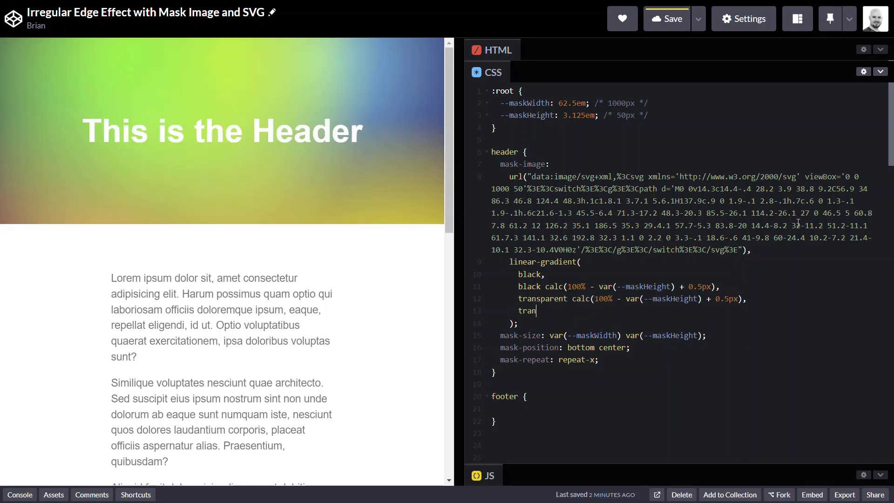
text(sparent)
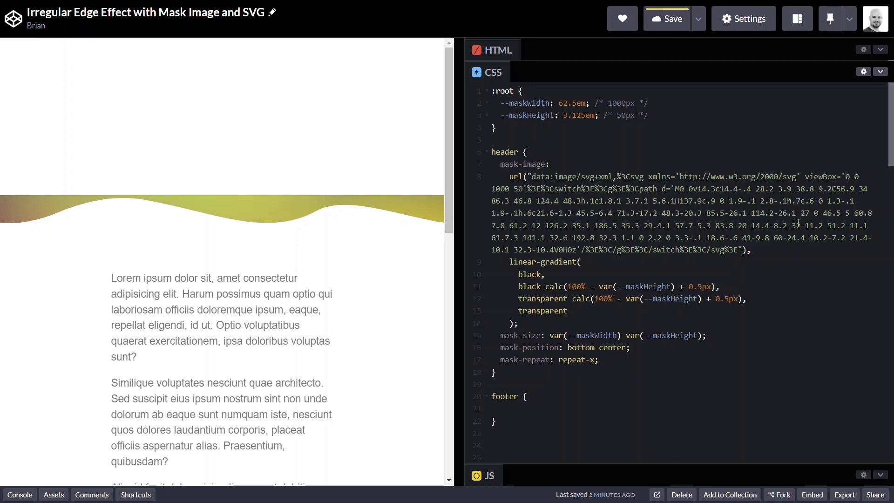
Step: Append ", 100%" to mask-size so the gradient layer covers the full header
click(566, 311)
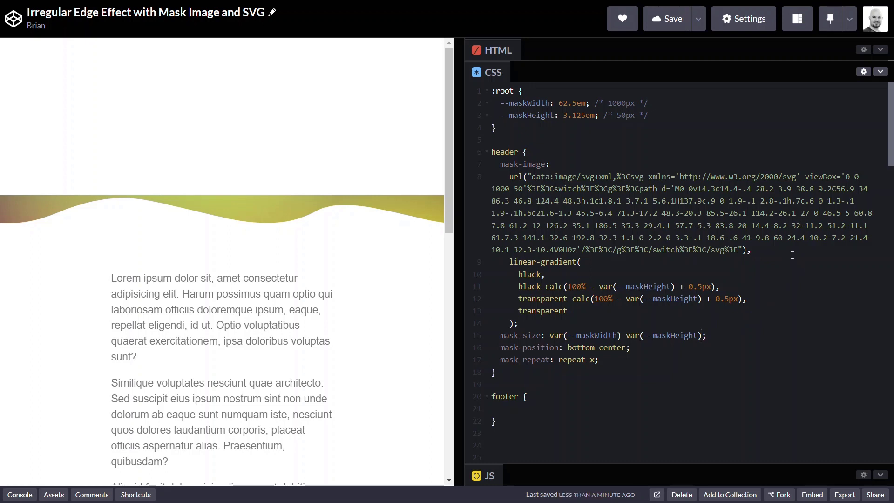
text(,)
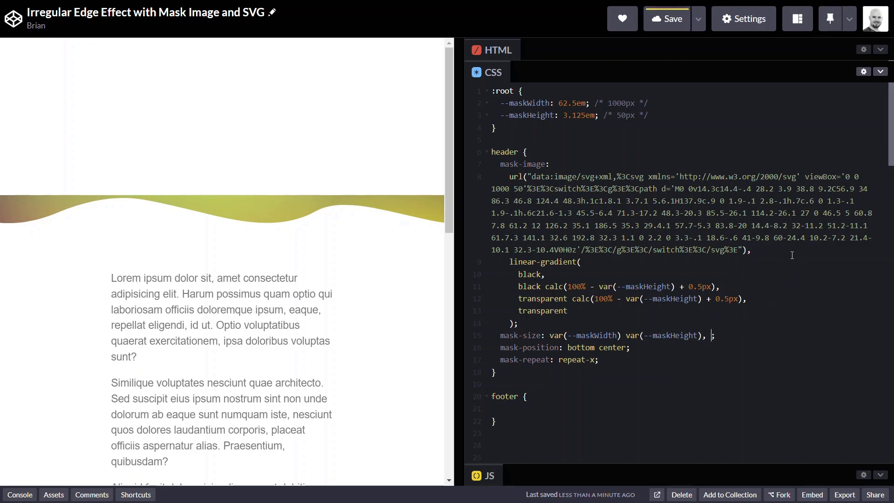
text(100%)
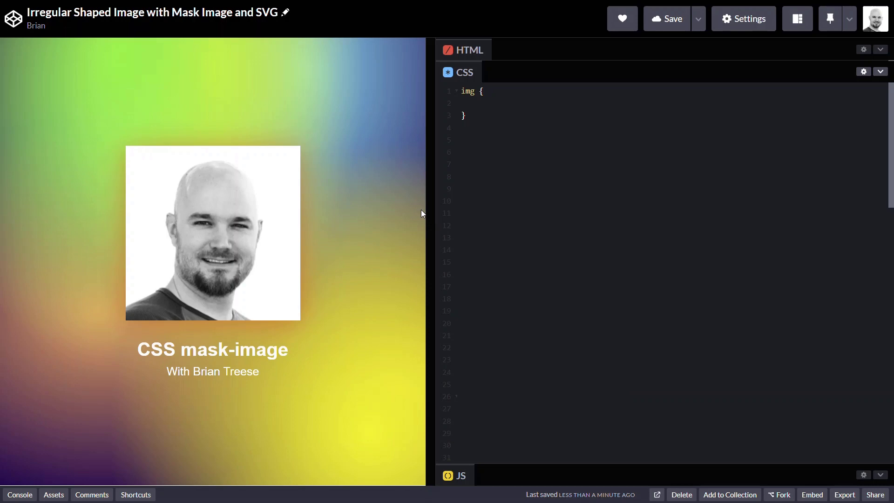
Step: Give img mask-image url(...) with the hexagon SVG, mask-repeat: no-repeat and mask-position: center
text(mask-image:)
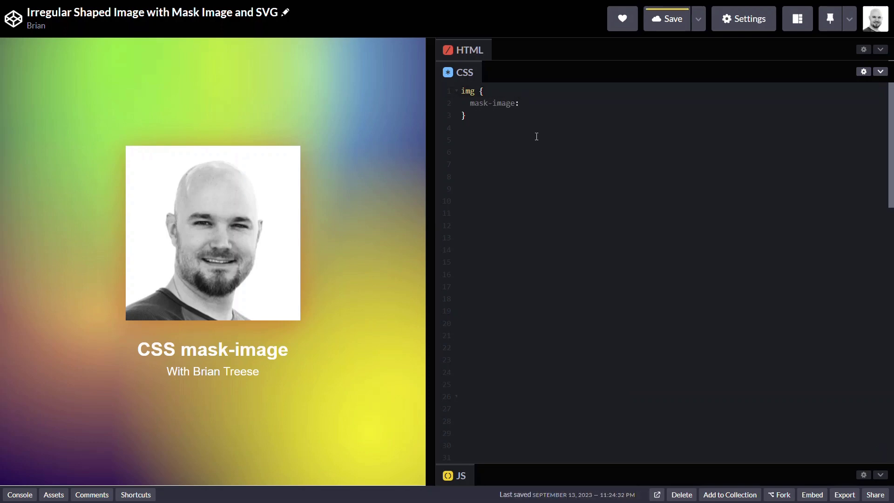
text(url())
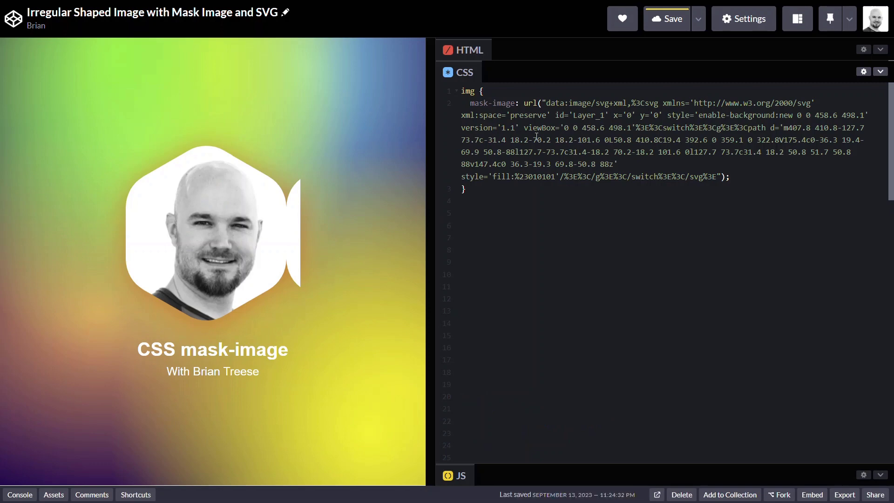
text(mas-)
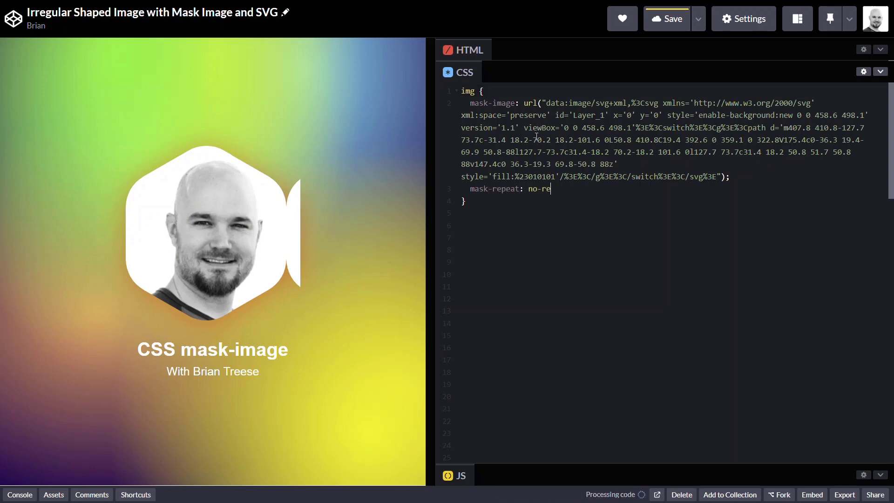
text(peat;)
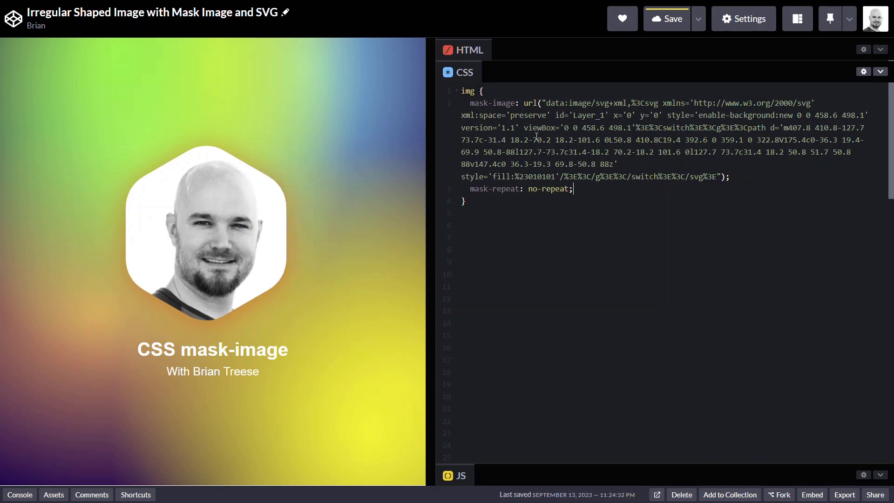
text(p)
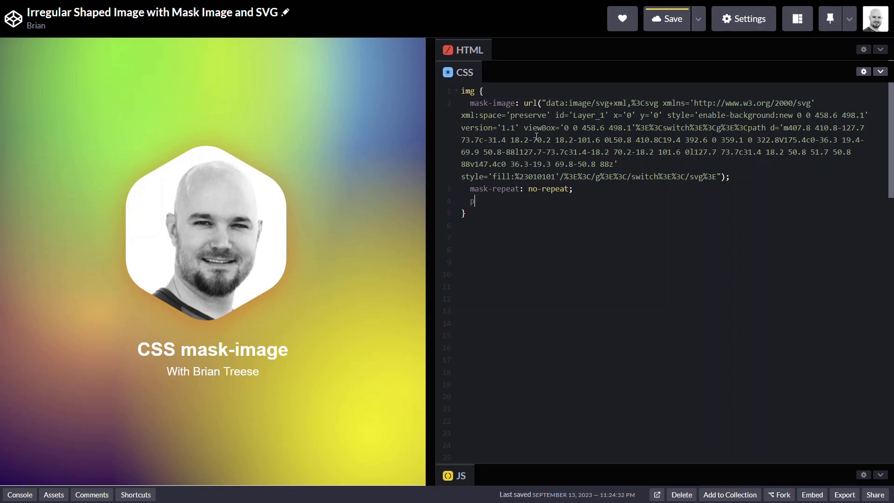
text(ask-position: c)
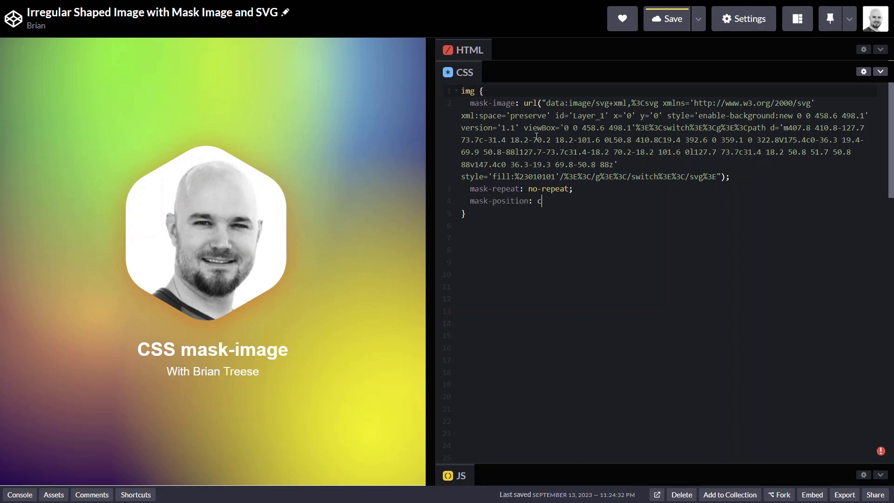